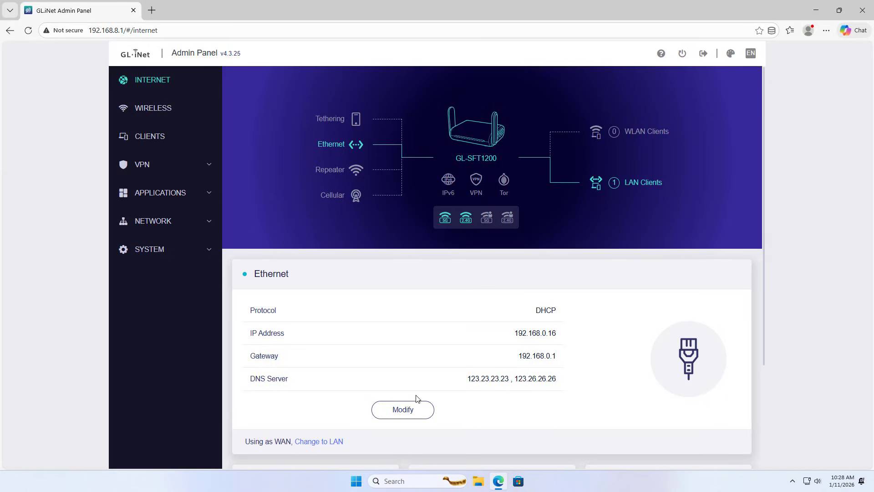
Step: Switch Ethernet to static IP 192.168.0.16 with netmask 255.255.255.0
left_click(402, 409)
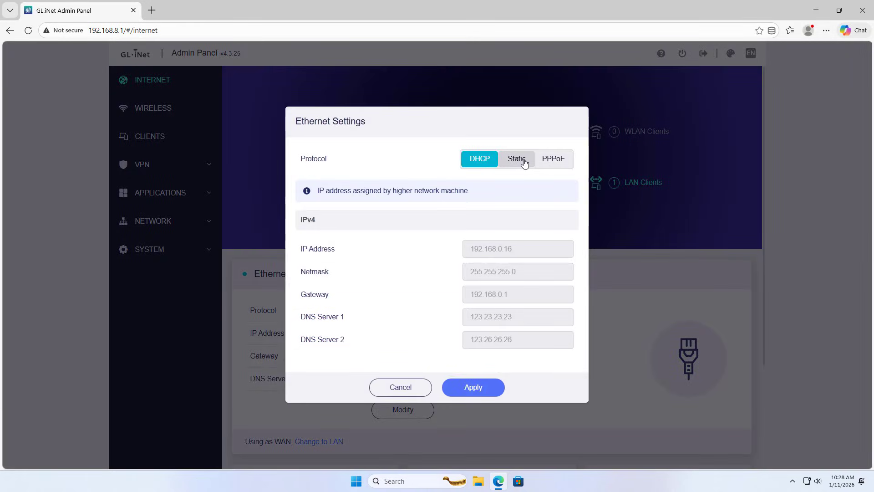
left_click(515, 158)
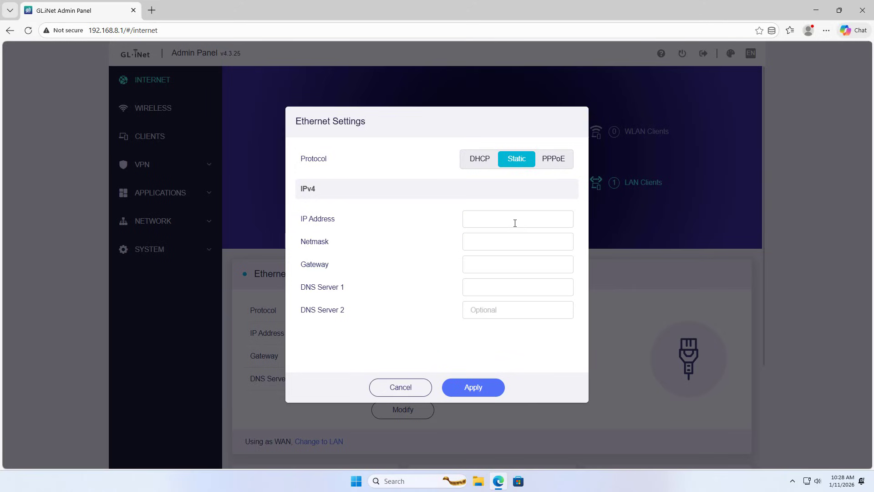
type("192.1")
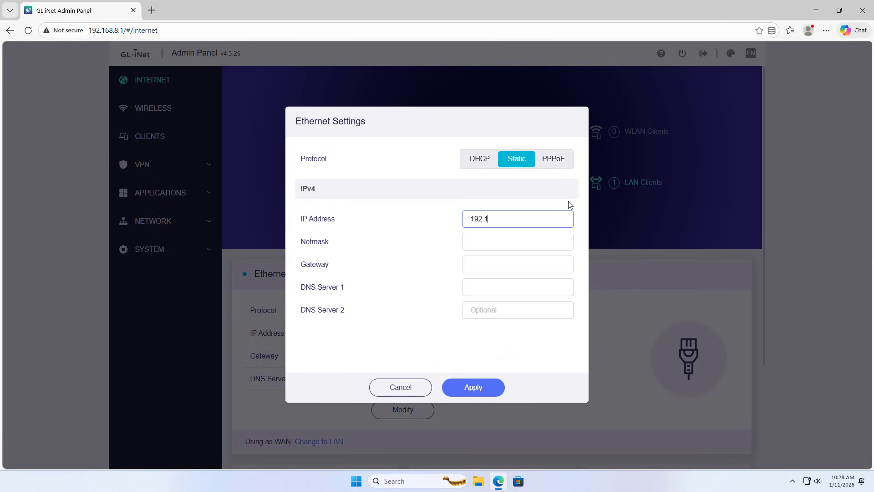
type("68.0.16")
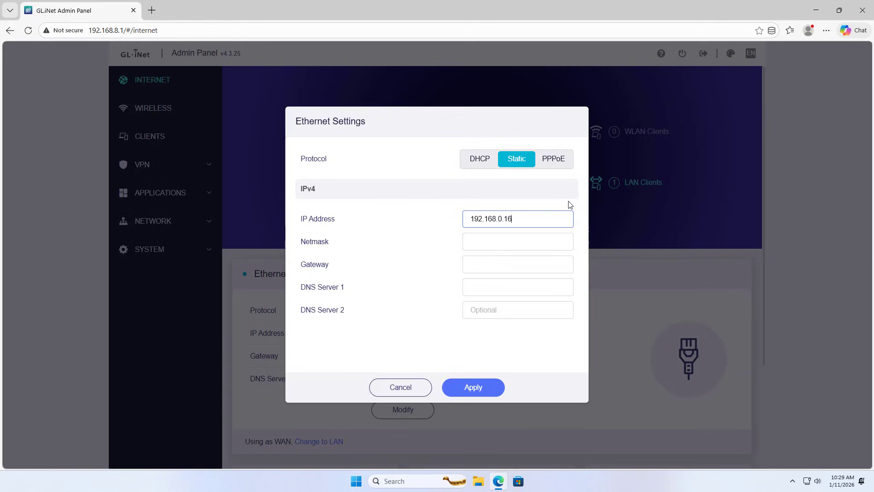
type("255")
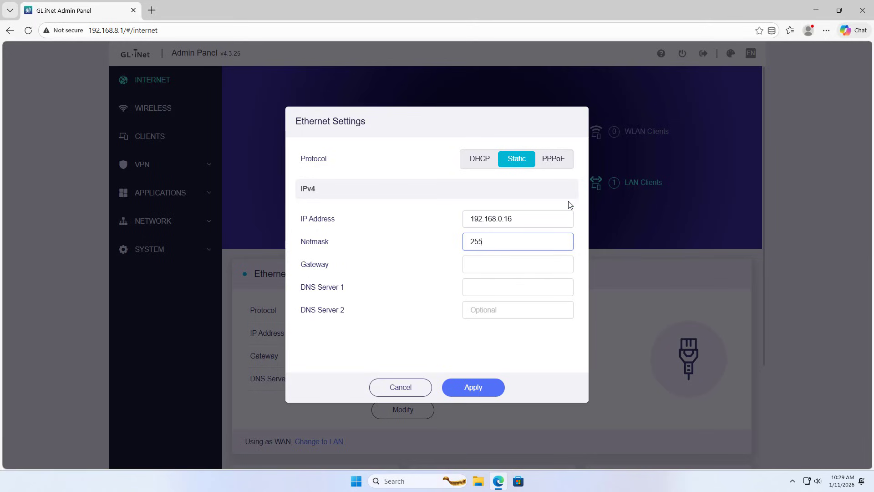
type(".255.255.0")
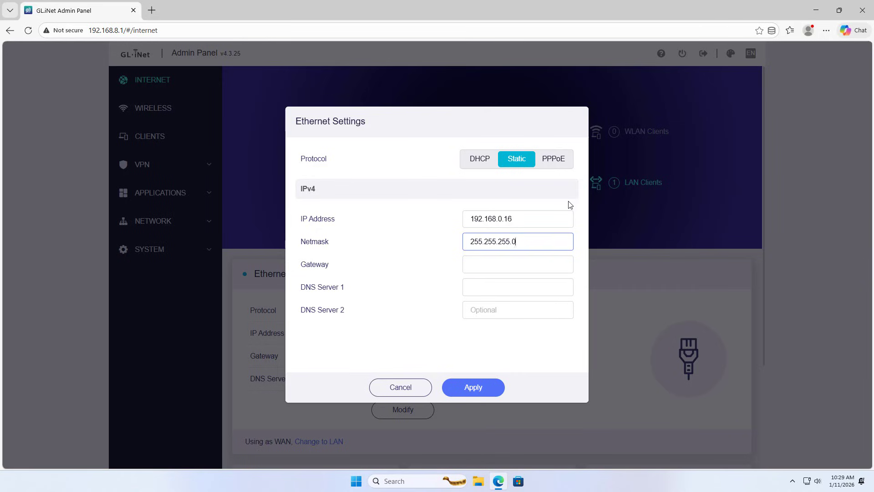
Step: Set gateway 192.168.0.1, DNS 8.8.8.8 and 1.1.1.1, and apply the static settings
type("192.16")
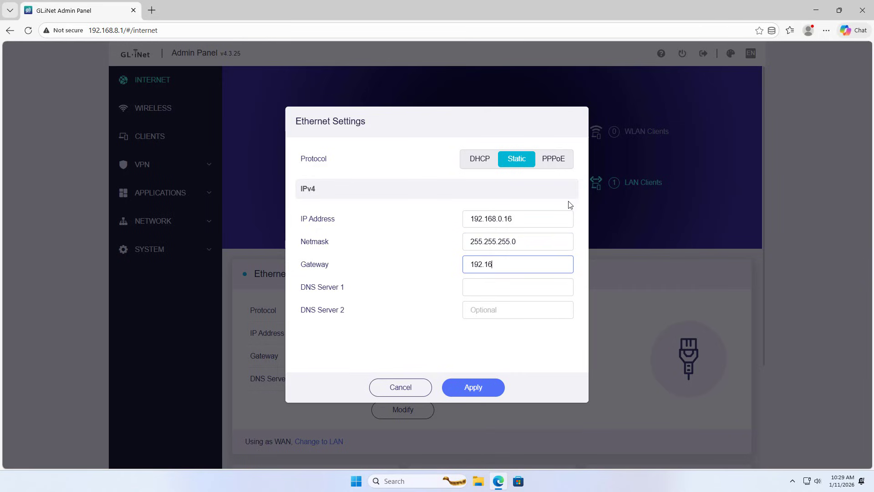
type("8.0.1")
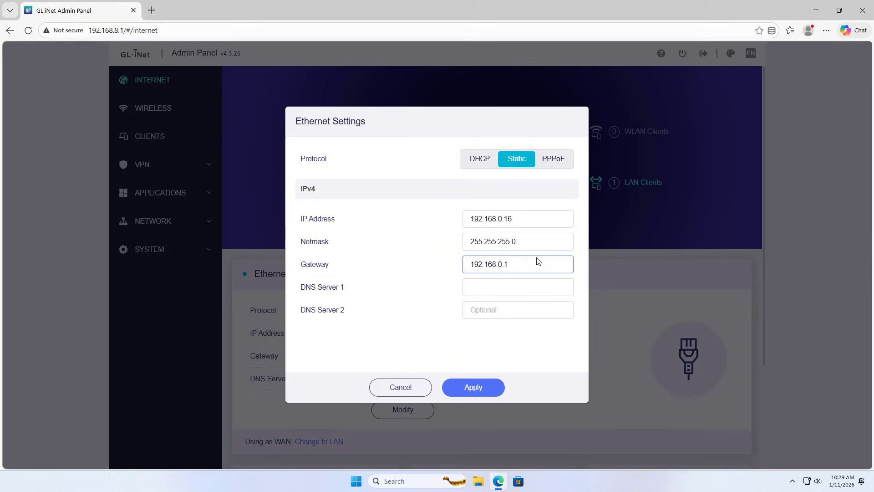
type("8.8.8.8")
left_click(518, 310)
type("1")
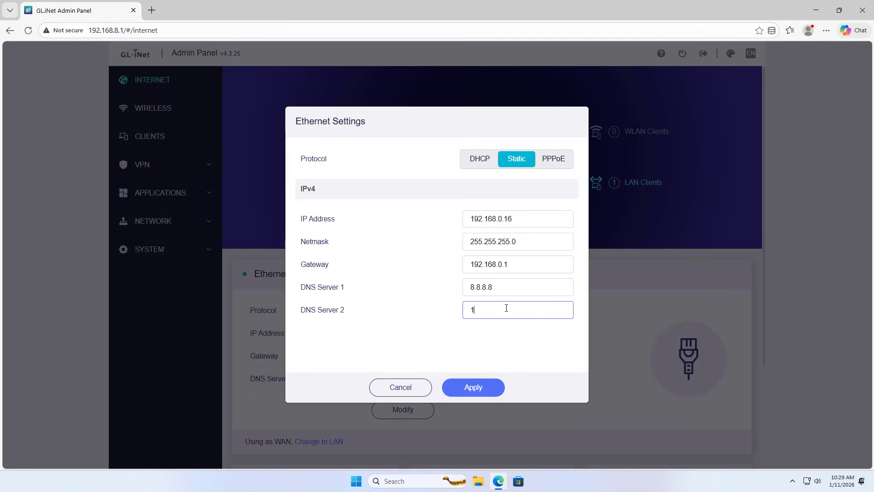
type(".1.1.1")
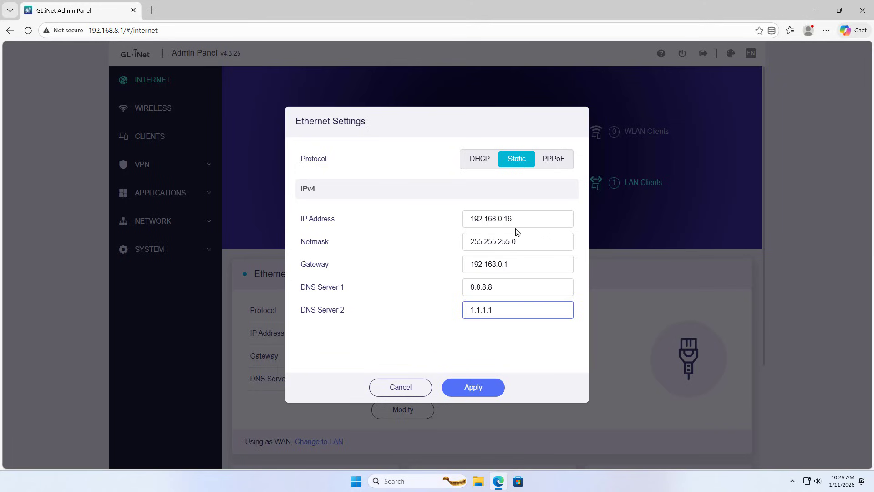
left_click(472, 387)
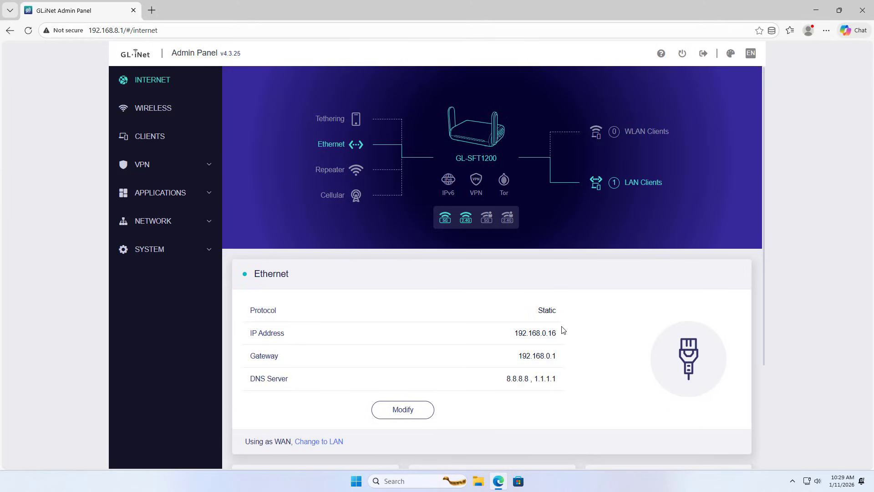
mouse_move(354, 230)
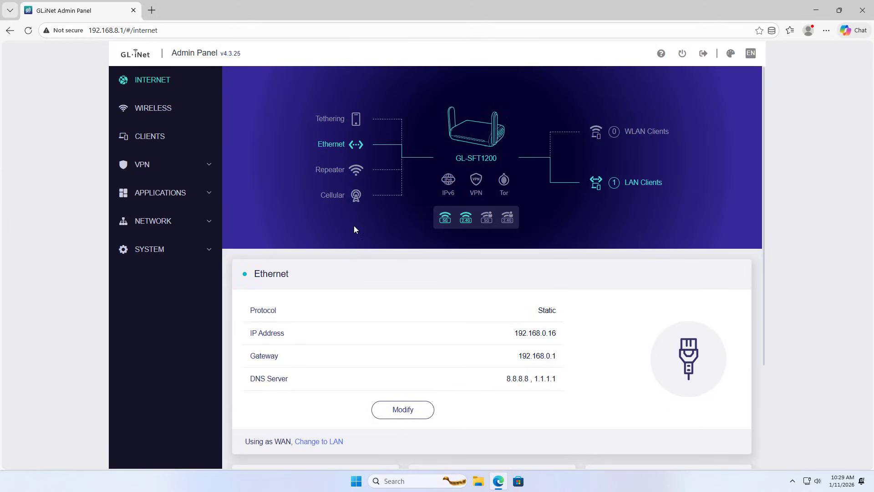
left_click(142, 164)
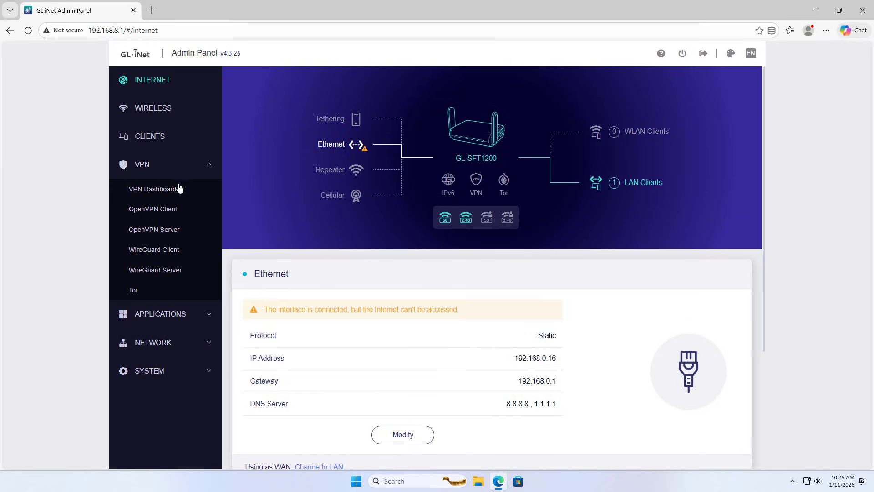
mouse_move(163, 273)
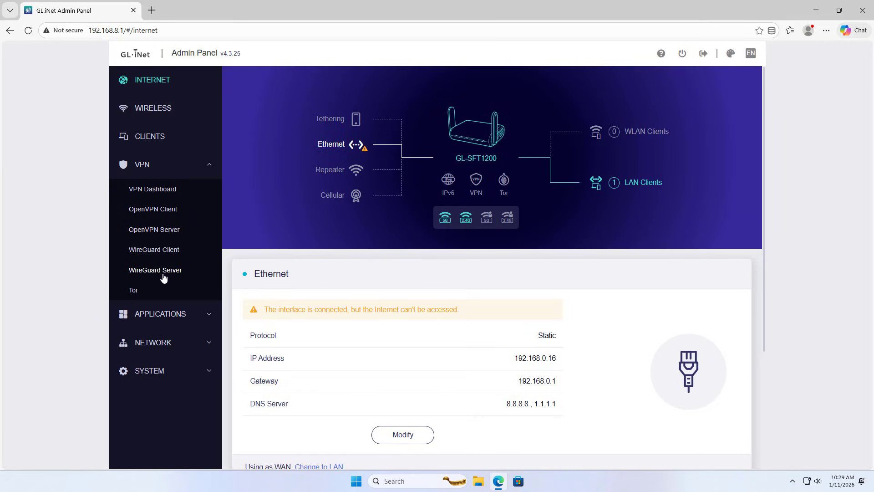
Step: Generate the WireGuard server config at 10.0.0.1/24, port 51820, and review its keys
left_click(155, 269)
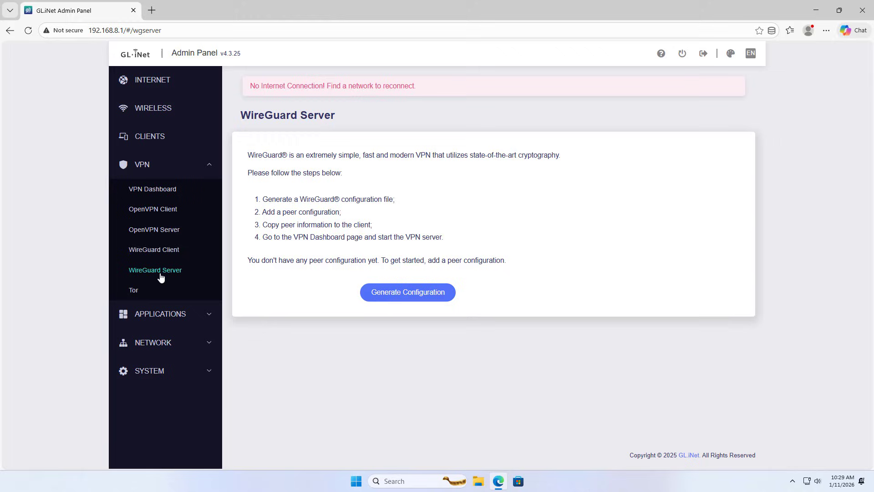
mouse_move(407, 292)
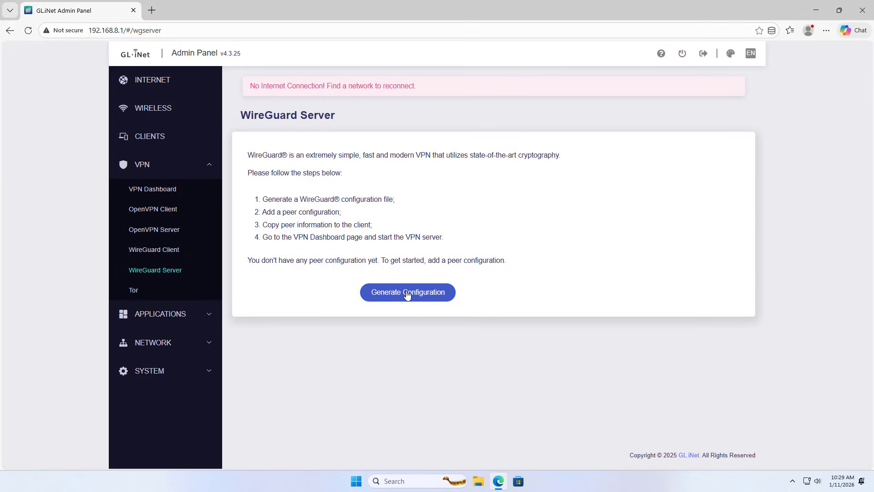
left_click(407, 292)
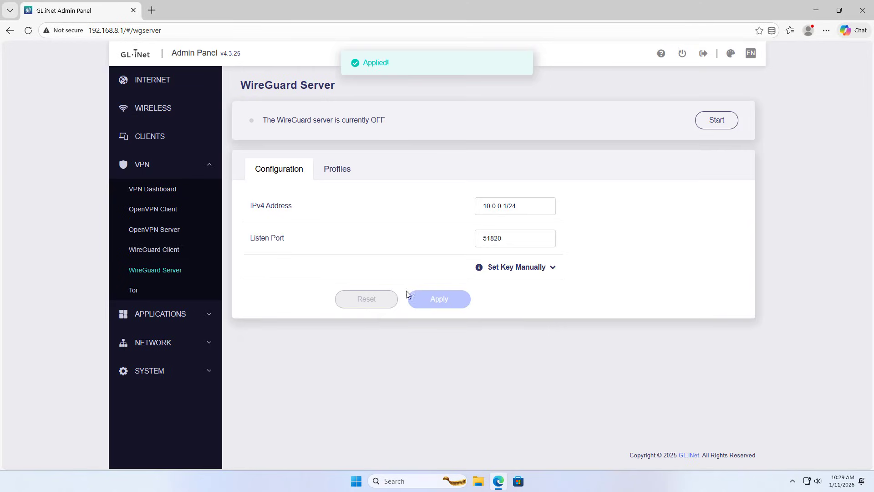
left_click(513, 237)
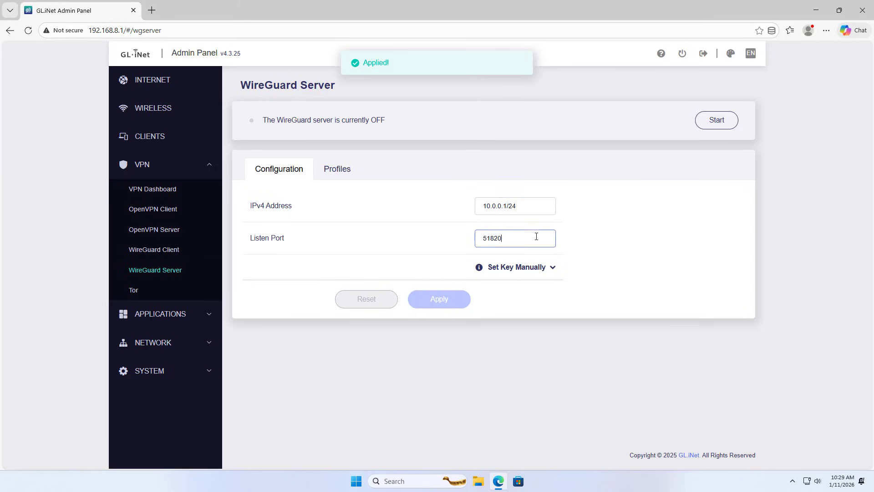
mouse_move(590, 257)
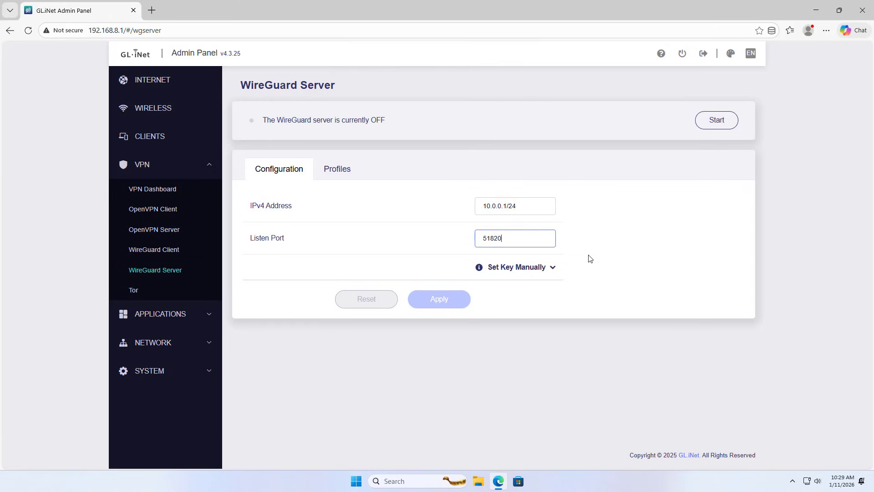
left_click(515, 267)
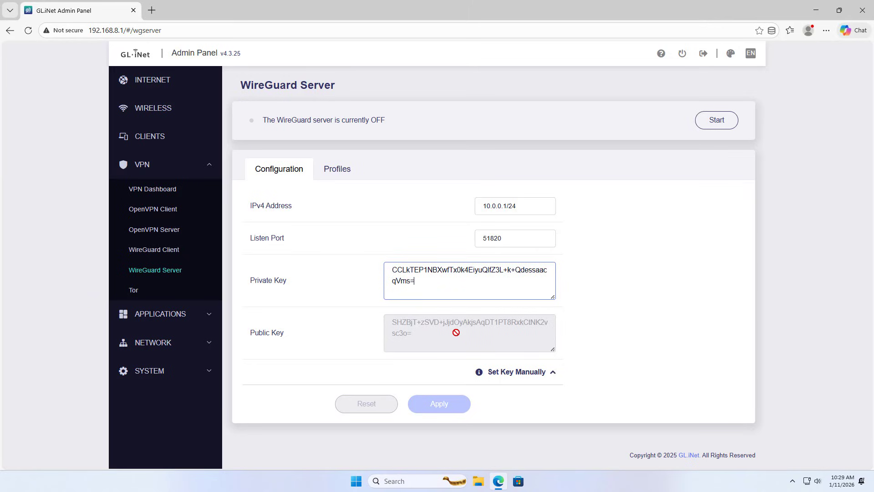
left_click(514, 371)
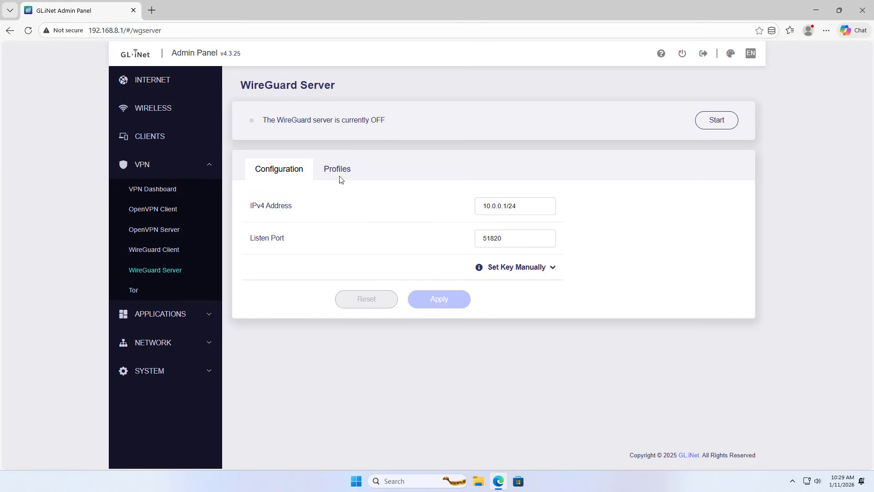
Step: Add a new peer profile and name it client1
left_click(337, 169)
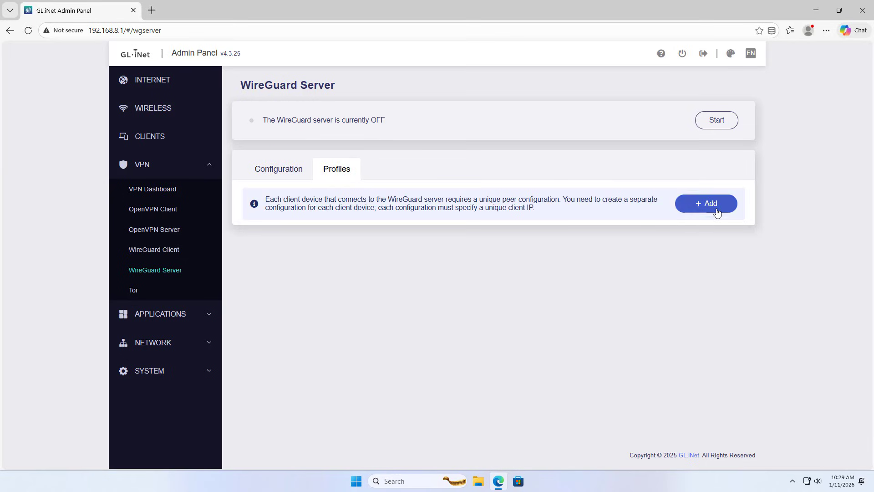
left_click(706, 203)
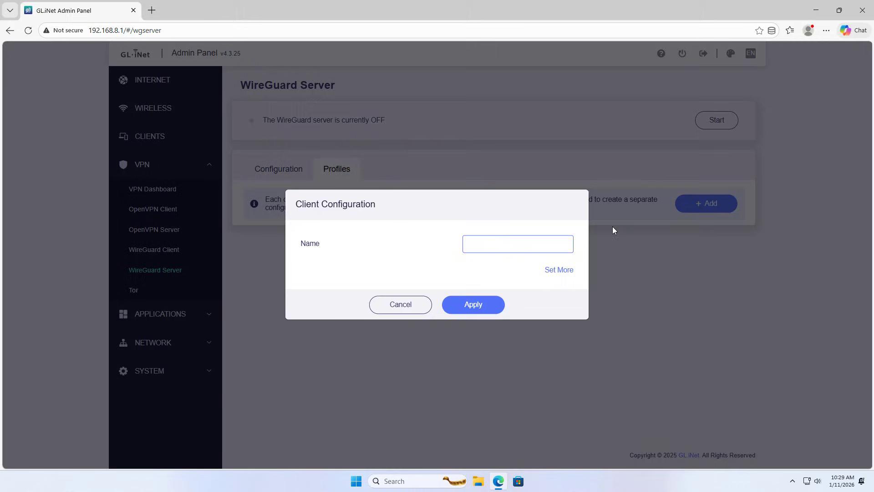
type("clie")
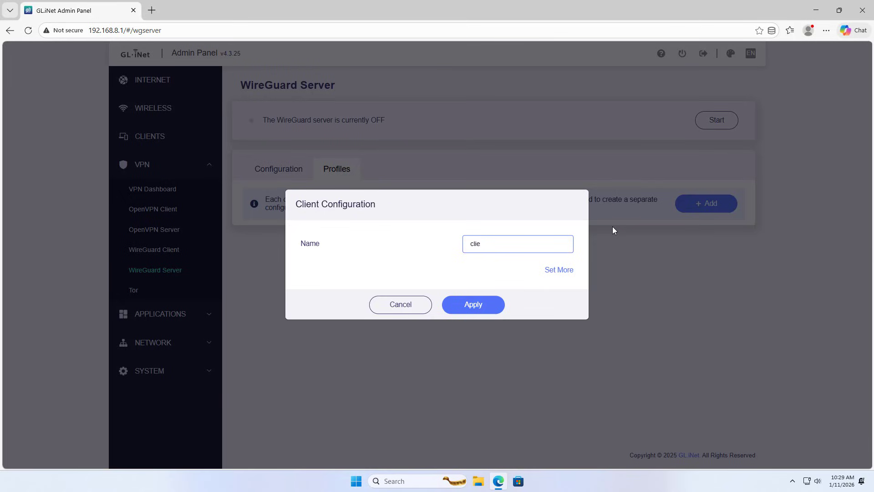
type("nt")
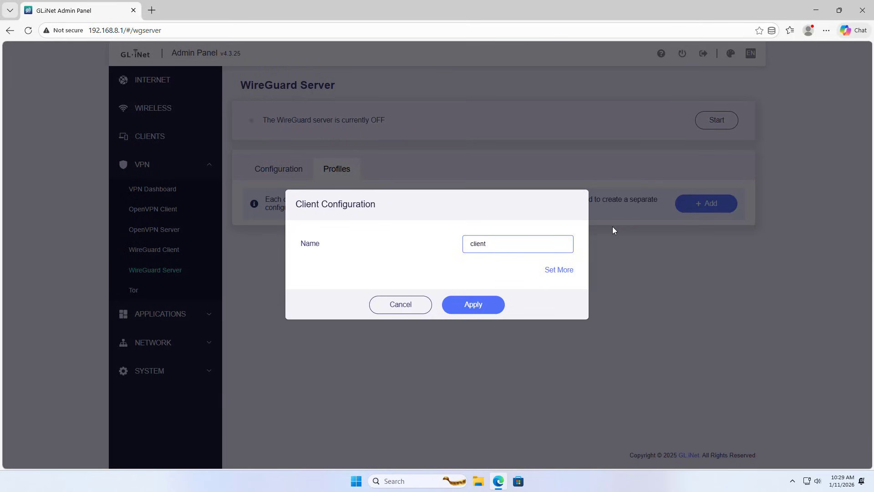
type("1")
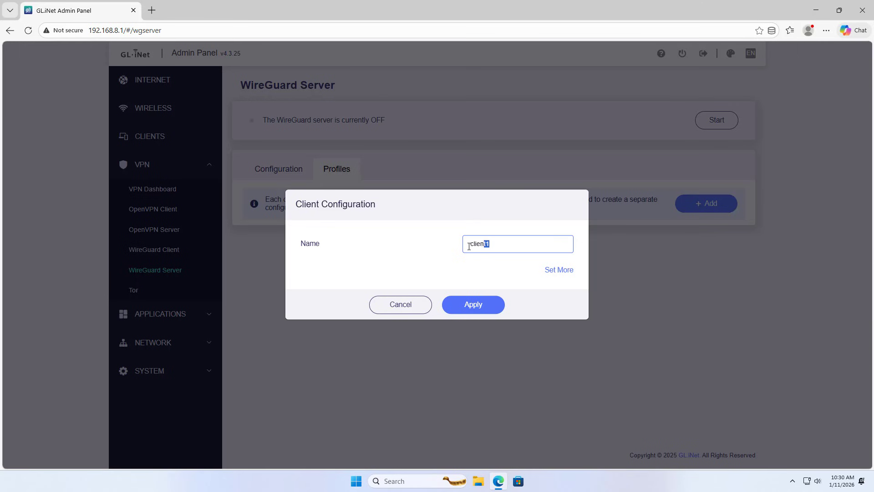
Step: Save the client1 profile and switch its configuration to use the DDNS domain
left_click(472, 304)
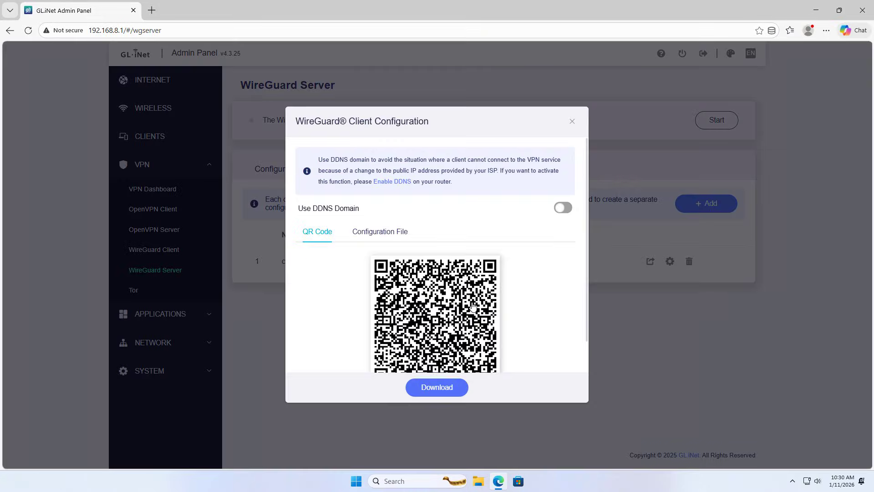
mouse_move(463, 325)
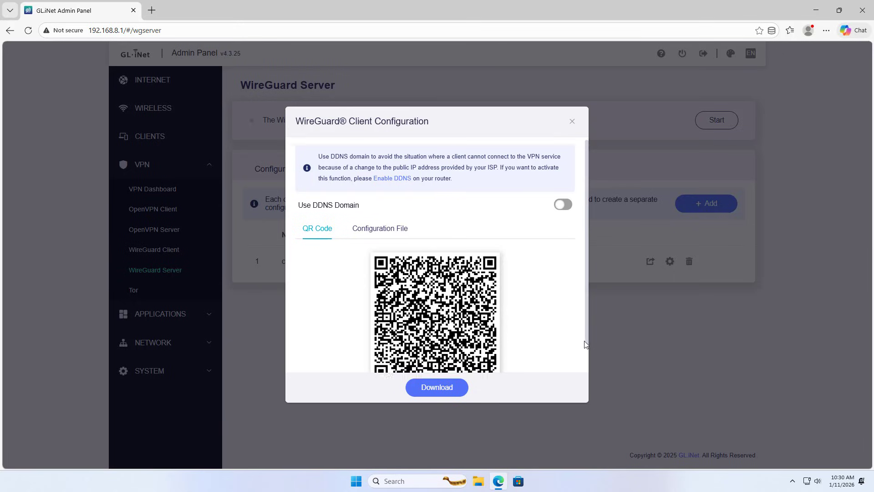
scroll("down", 3)
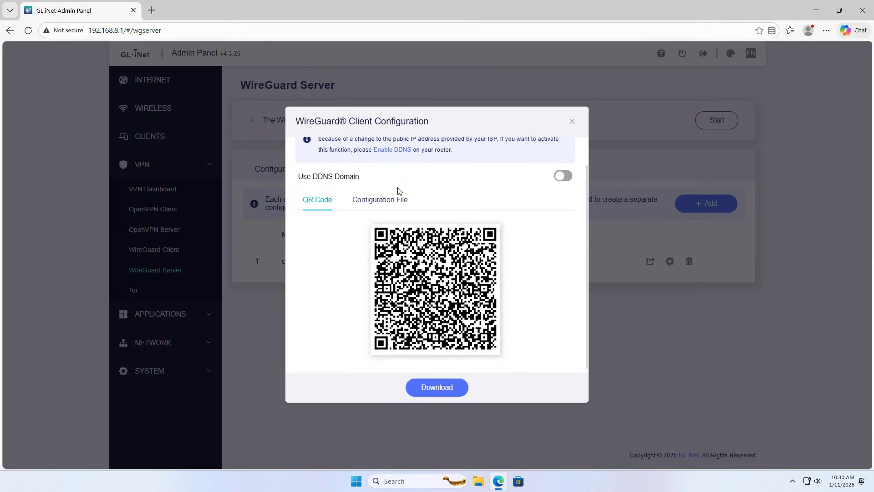
mouse_move(380, 199)
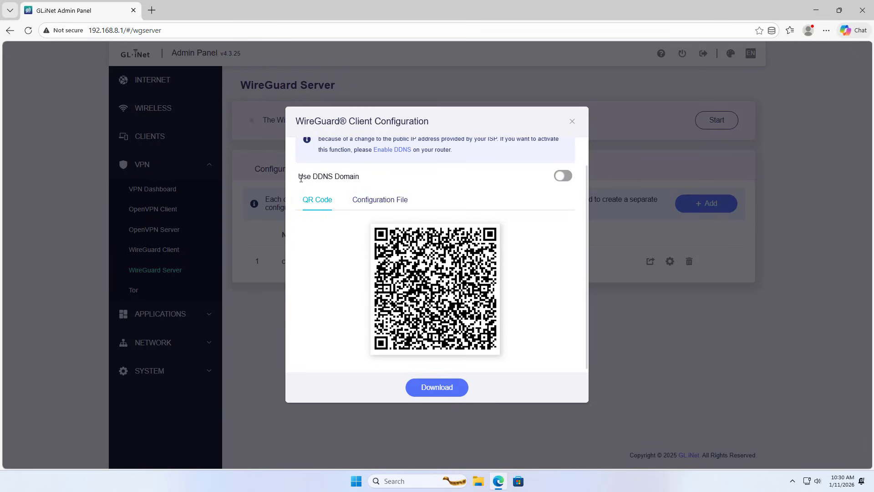
left_click(563, 176)
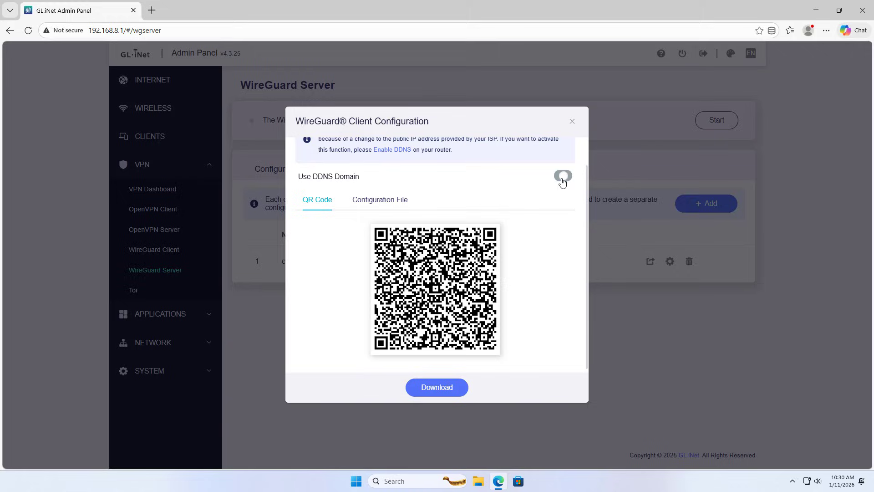
left_click(562, 175)
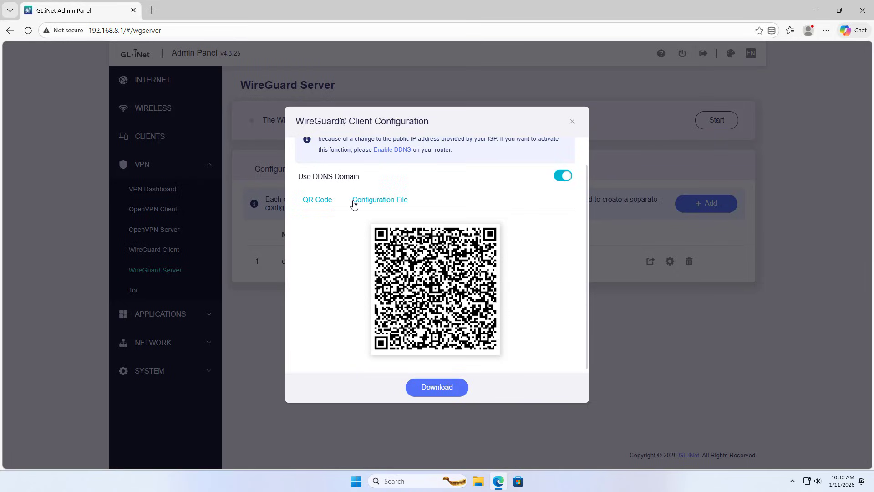
Step: Download client1.conf from the Configuration File view and close the dialog
left_click(380, 199)
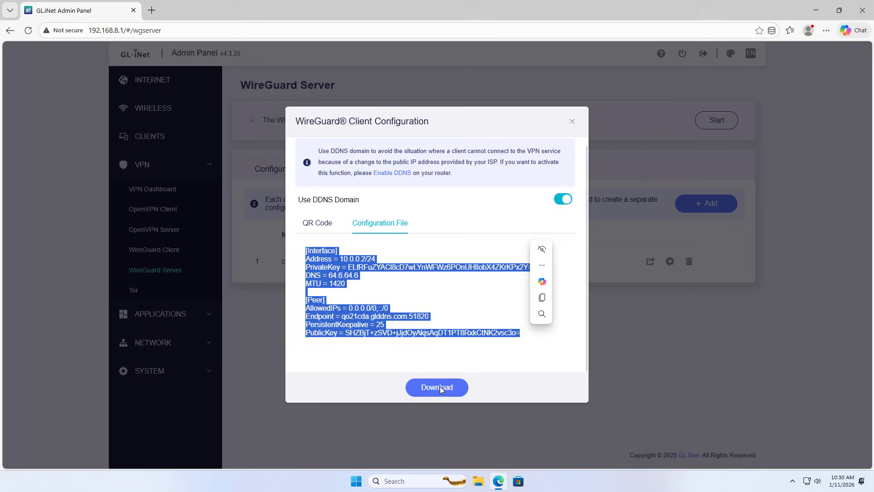
left_click(436, 386)
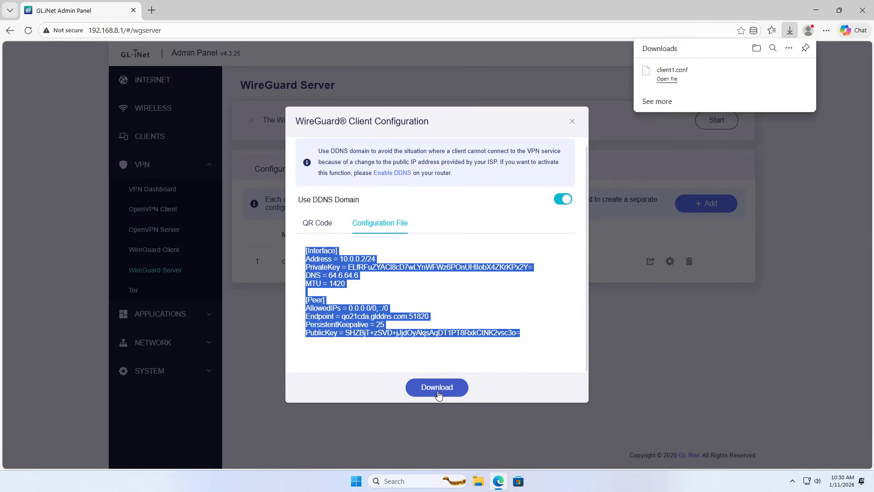
mouse_move(688, 86)
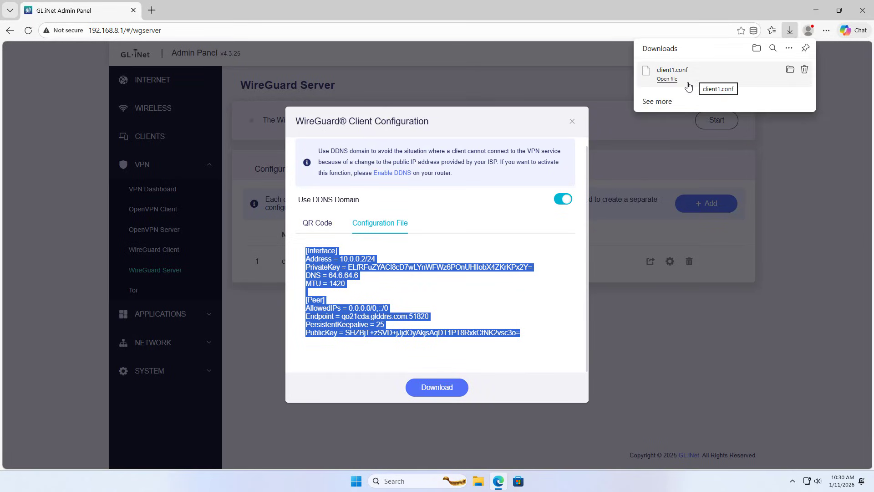
left_click(571, 121)
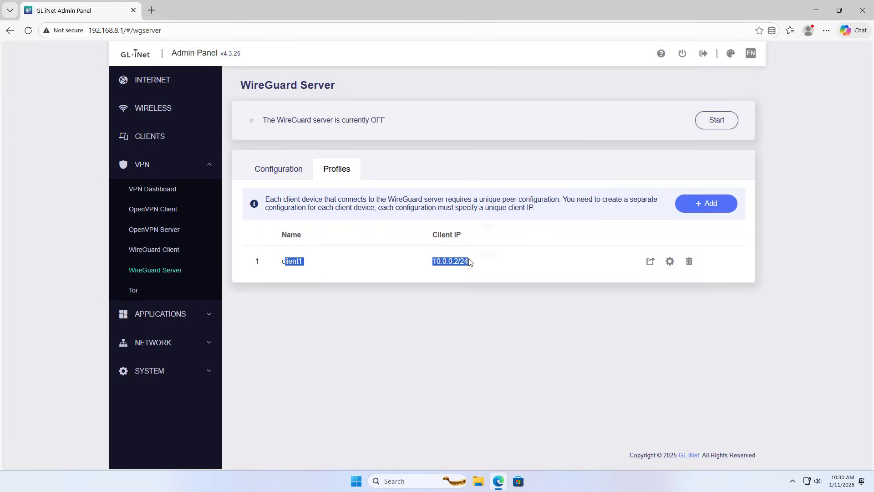
Step: Start the WireGuard server and confirm its status reports ON
left_click(279, 170)
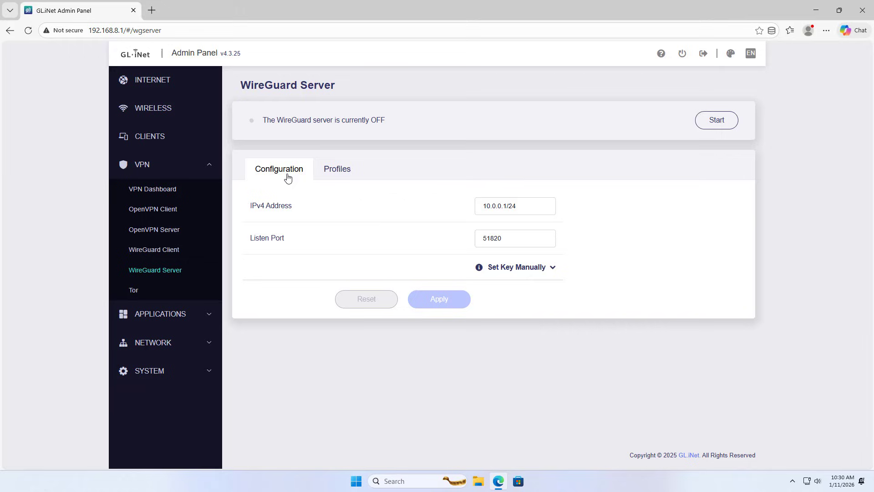
mouse_move(716, 120)
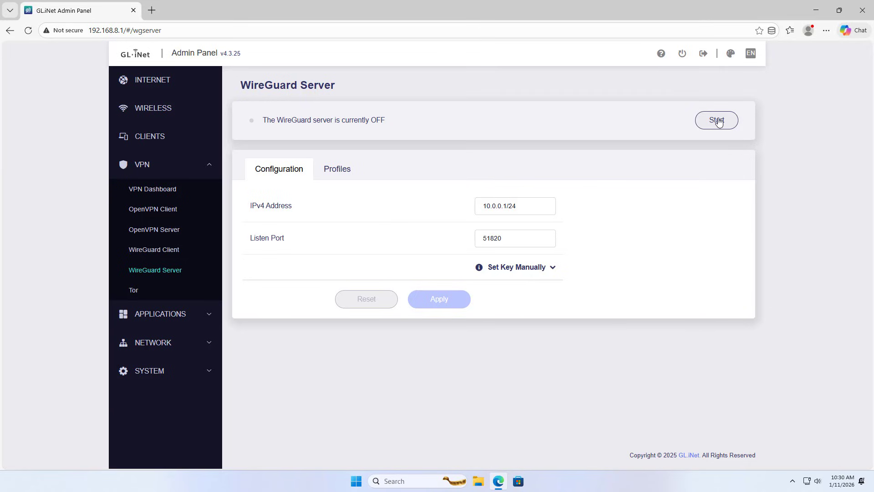
left_click(716, 120)
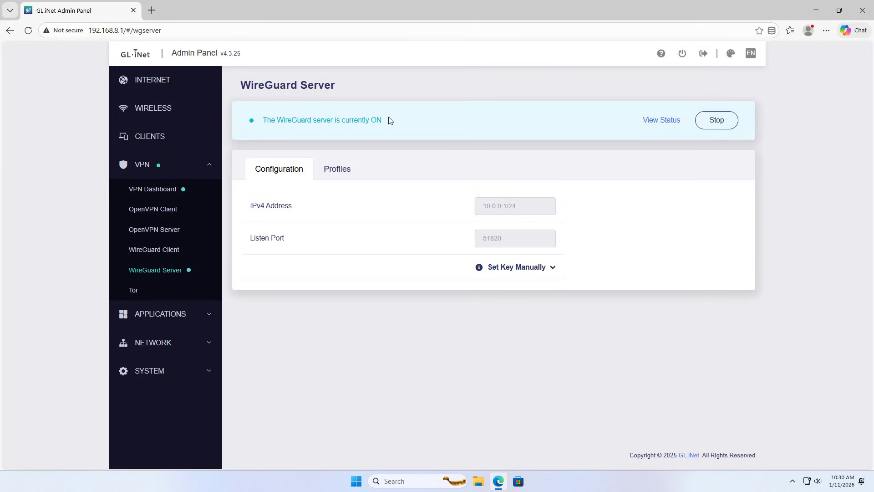
double_click(321, 120)
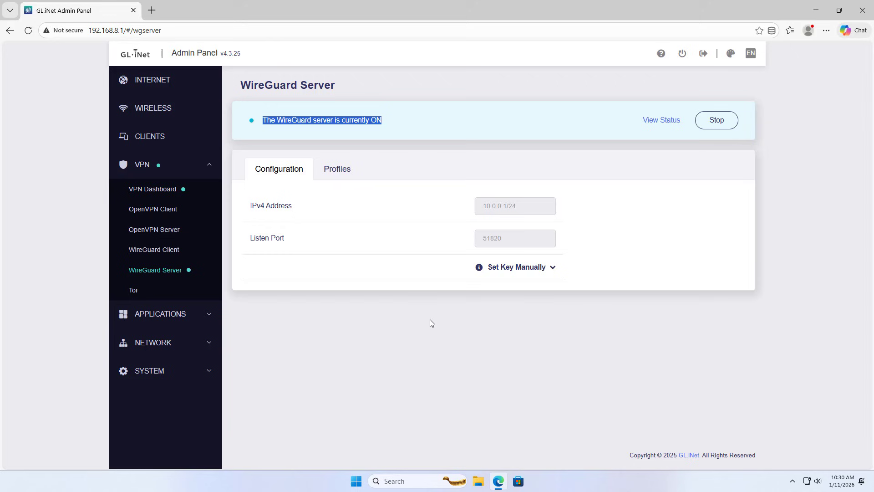
left_click(477, 481)
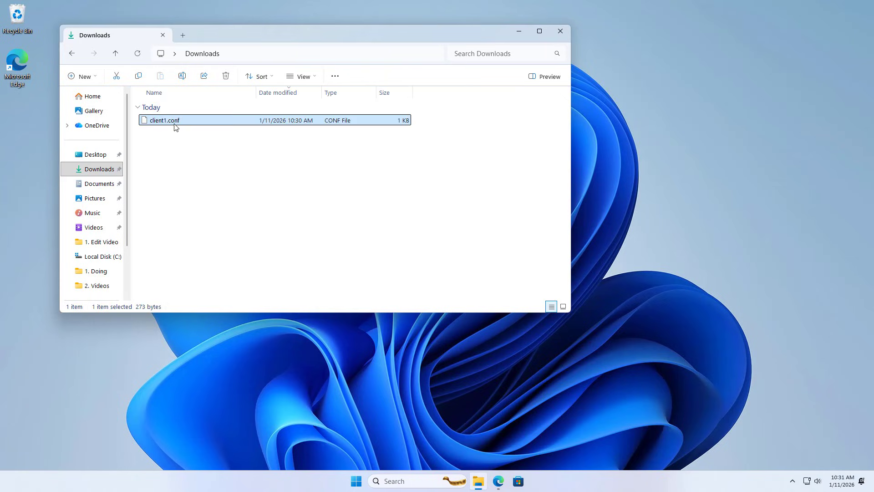
Step: Open client1.conf in Notepad++ and return to the router's Dynamic DNS page
right_click(163, 120)
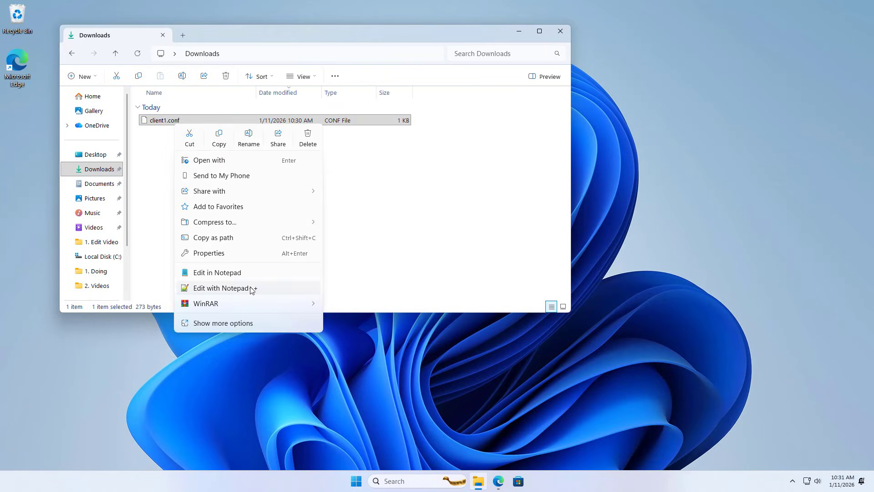
left_click(220, 287)
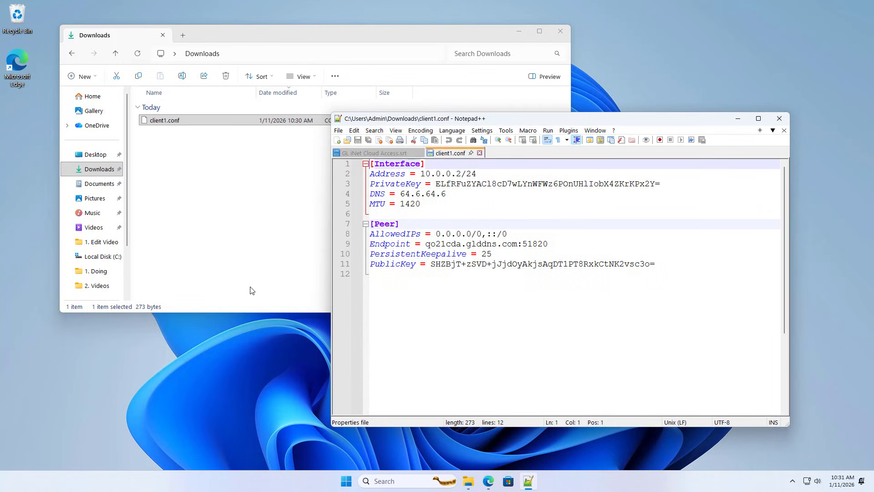
mouse_move(518, 246)
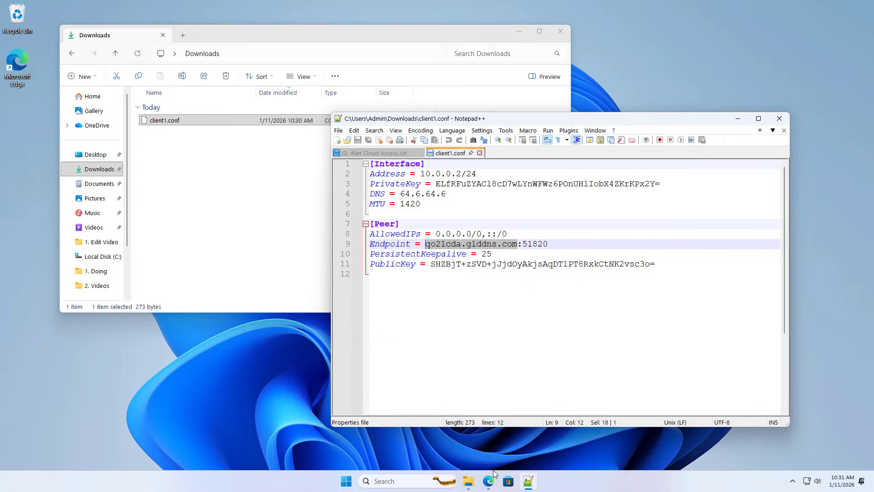
left_click(488, 481)
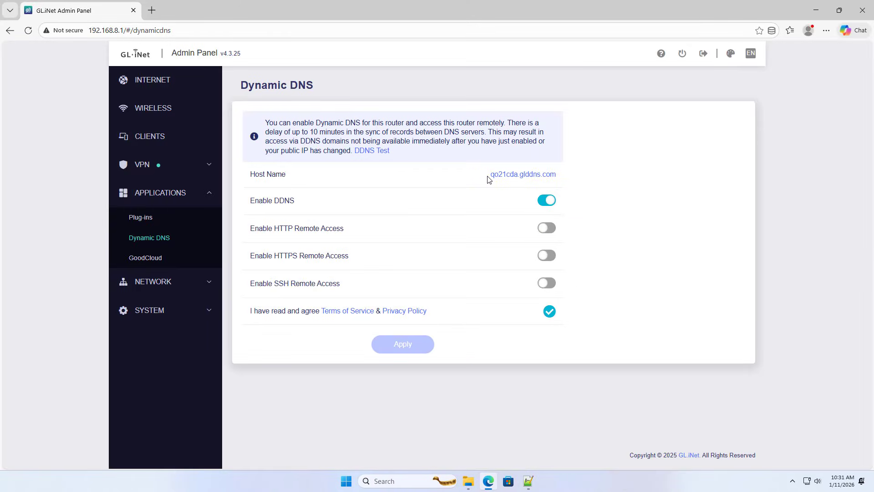
Step: Compare the DDNS host qo21cda.glddns.com with client1.conf's Endpoint host on port 51820
double_click(523, 174)
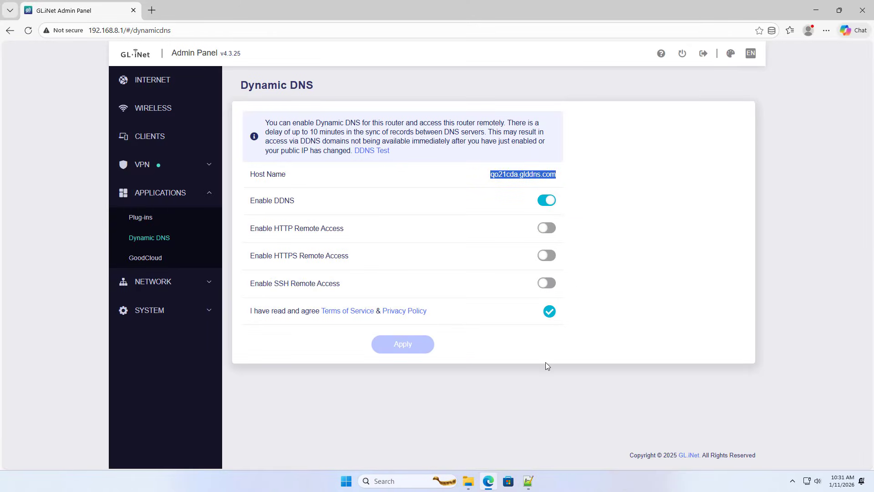
left_click(527, 481)
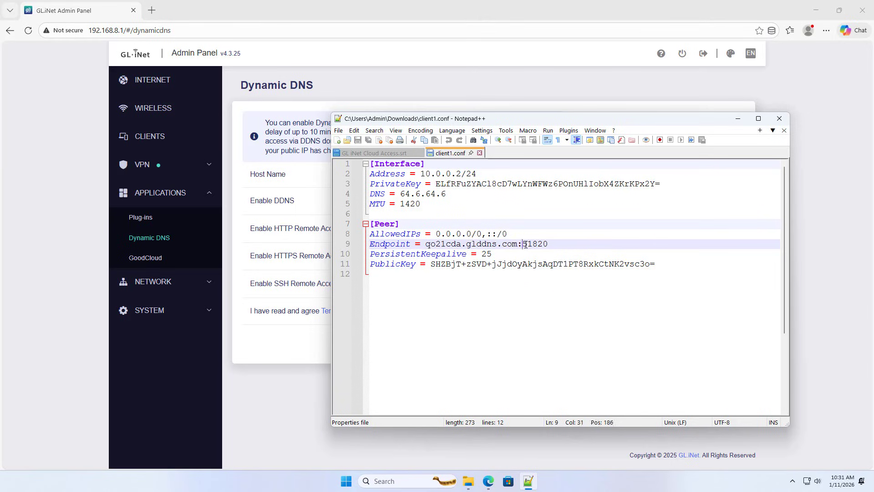
double_click(534, 244)
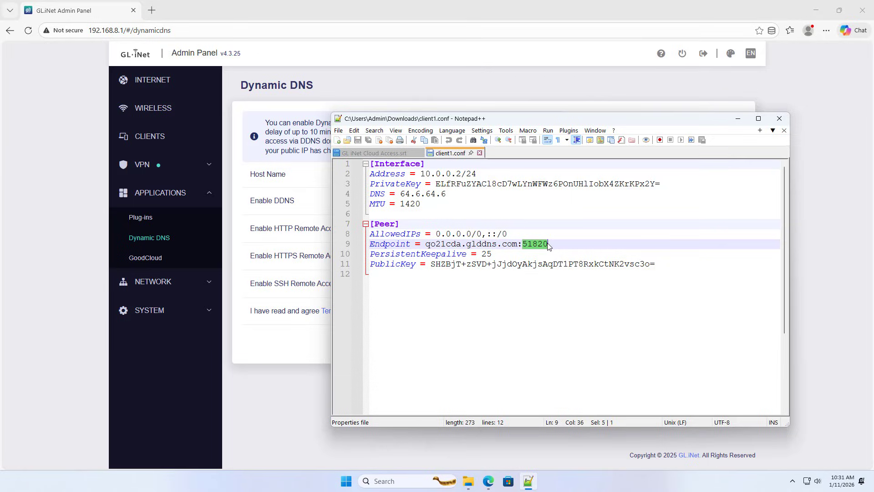
Step: Fill a Virtual Server rule named wg for UDP port 51820 on the iGate router
left_click(200, 10)
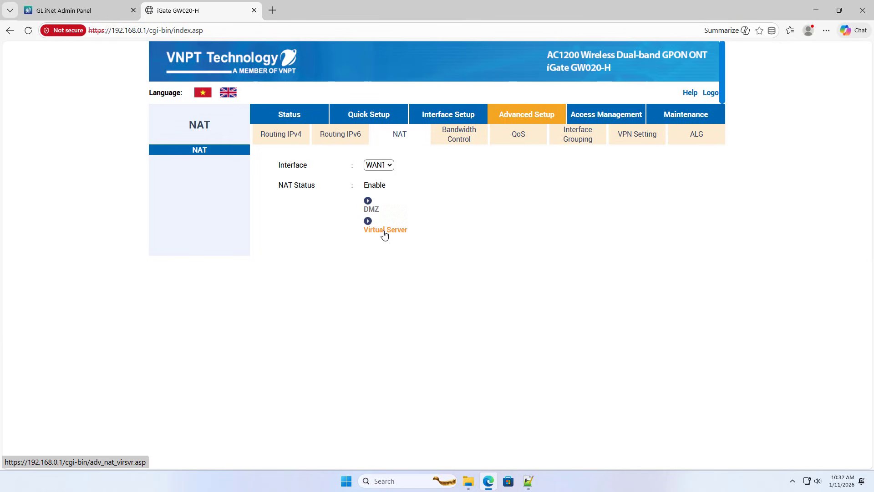
left_click(385, 230)
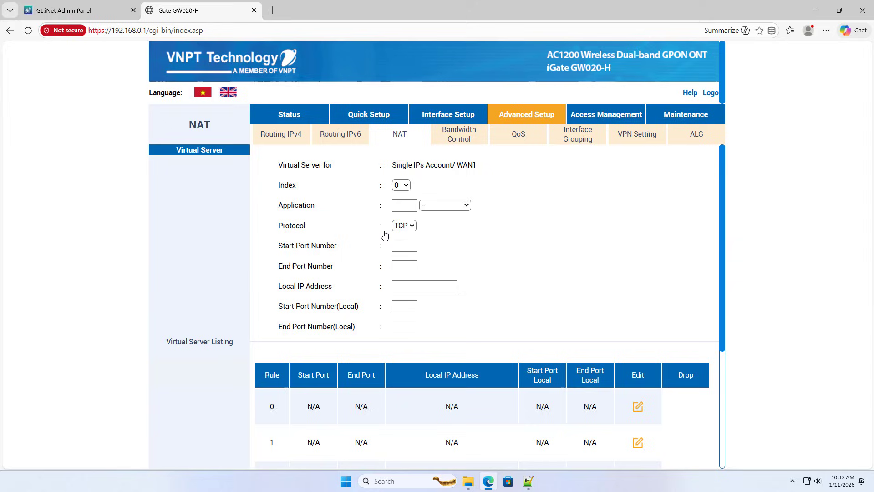
type("wg")
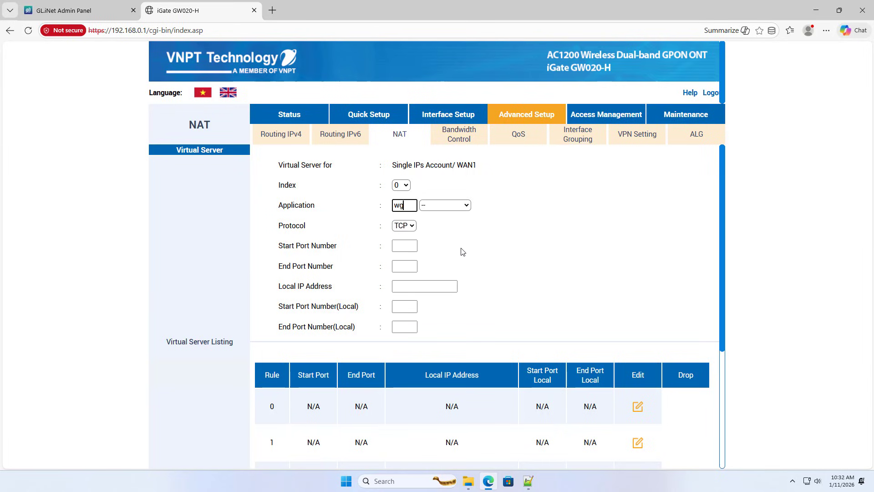
left_click(403, 245)
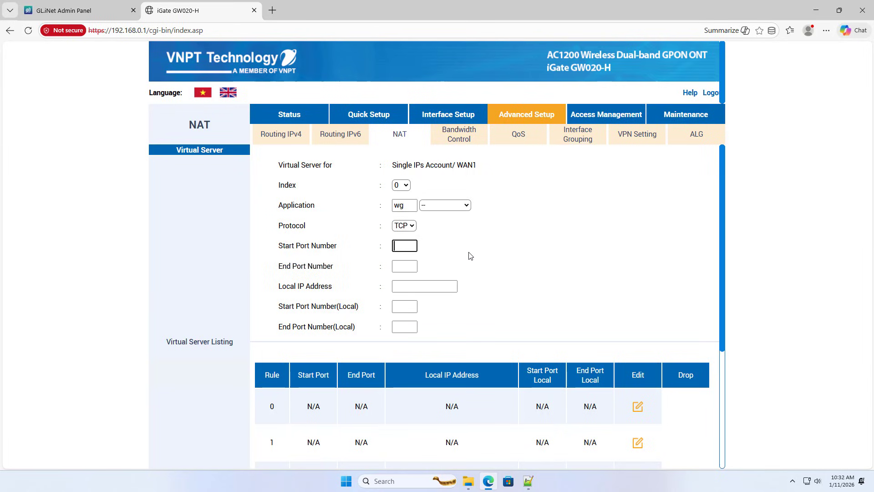
type("518")
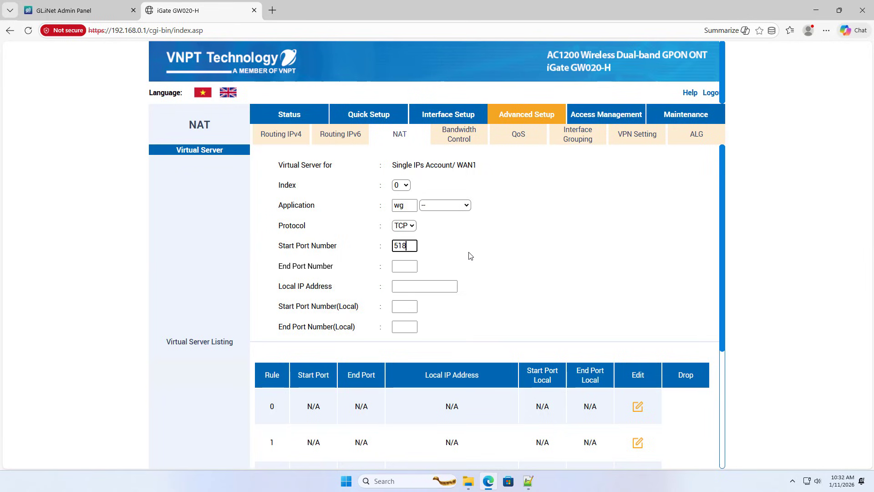
type("20")
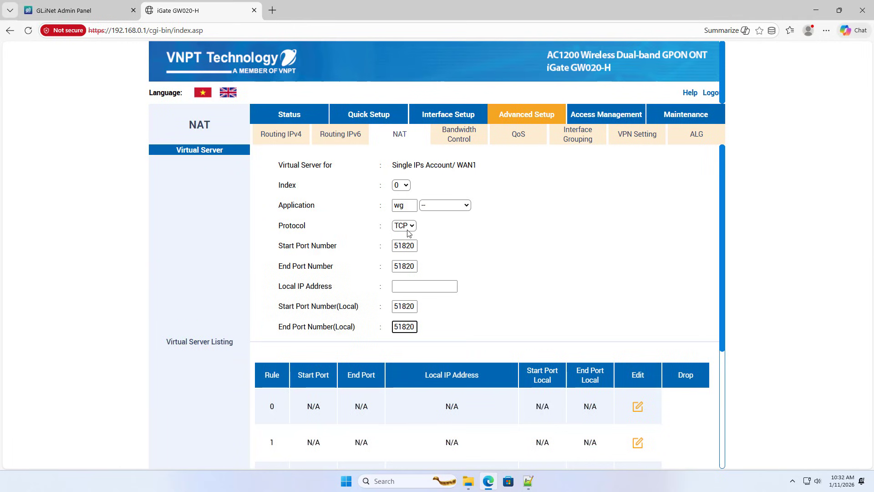
left_click(403, 225)
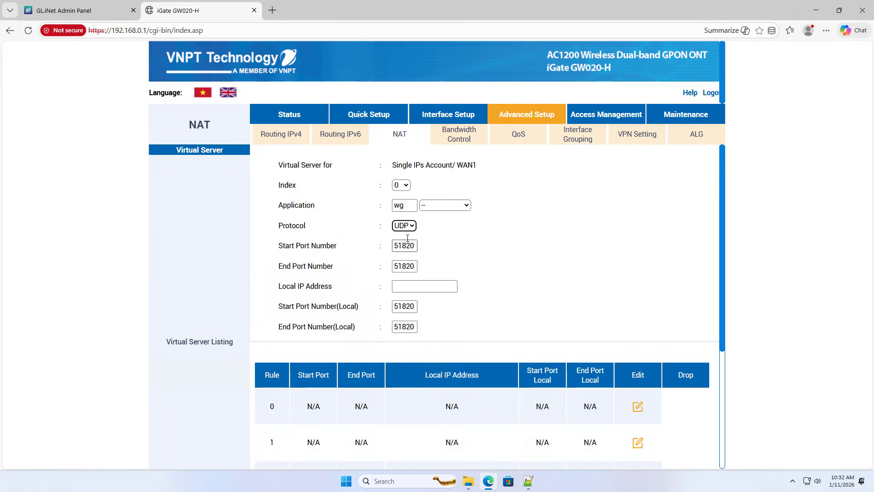
left_click(423, 286)
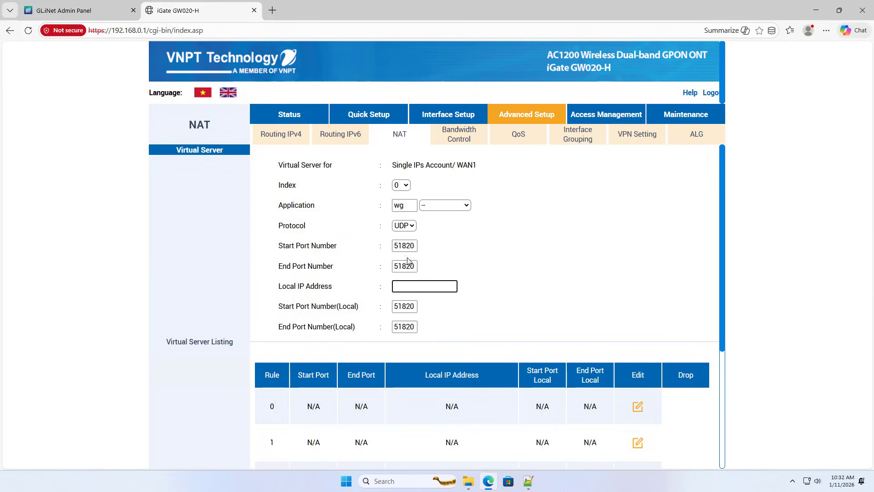
Step: Look up the GL.iNet's Ethernet address 192.168.0.16 on its Internet page
left_click(78, 10)
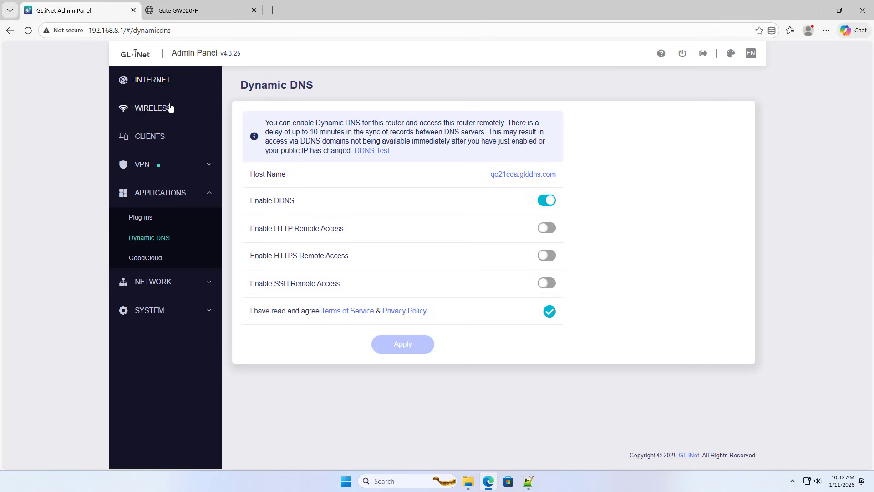
left_click(152, 80)
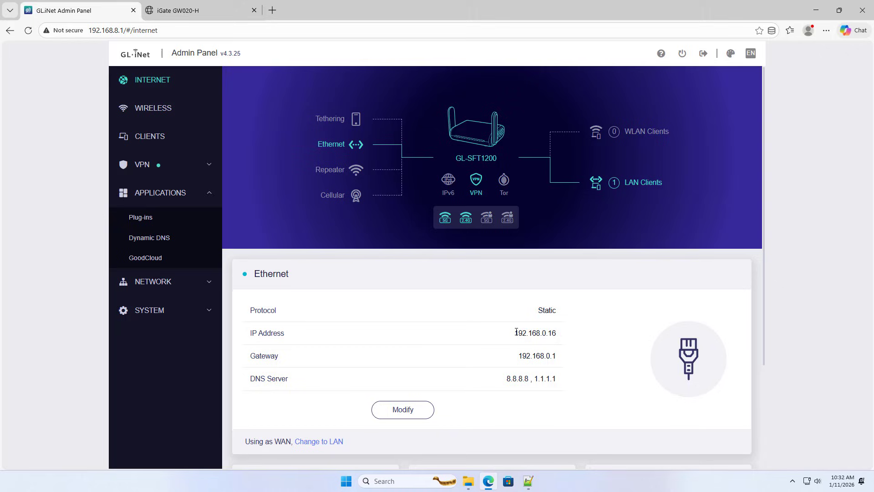
double_click(534, 333)
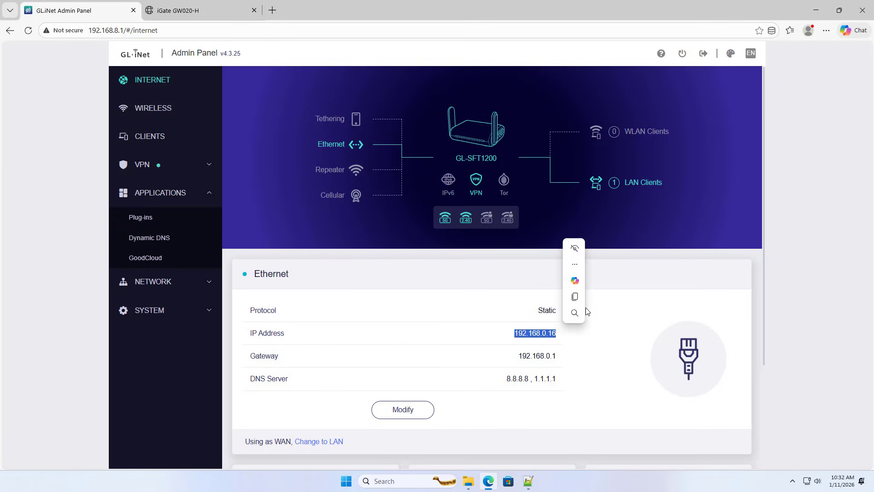
Step: Set the rule's local IP to 192.168.0.16 and apply it as rule 0
left_click(201, 10)
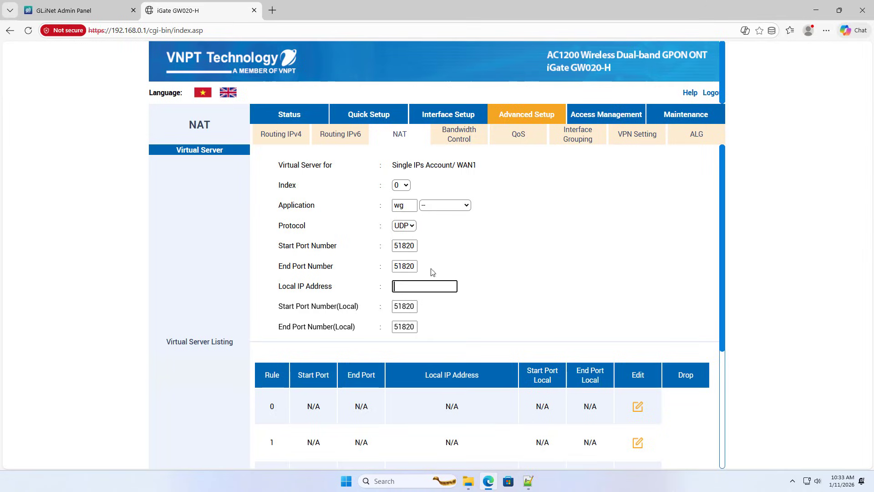
type("192.168.0.16")
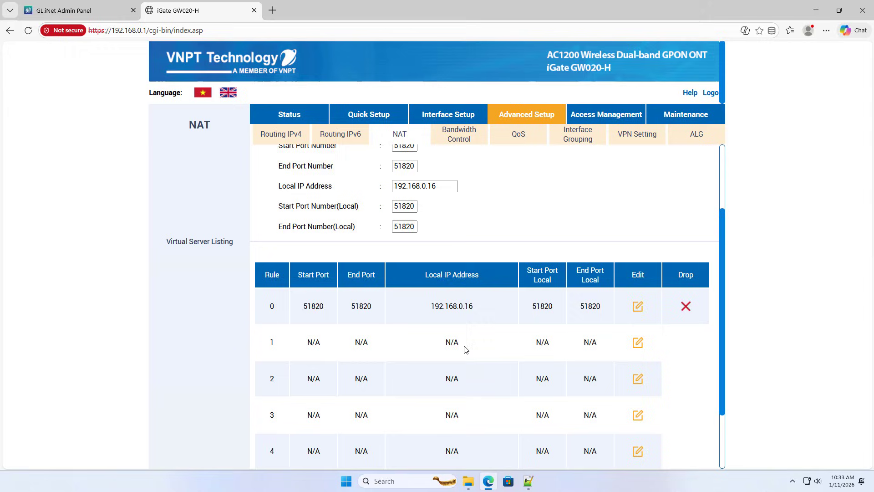
left_click(637, 306)
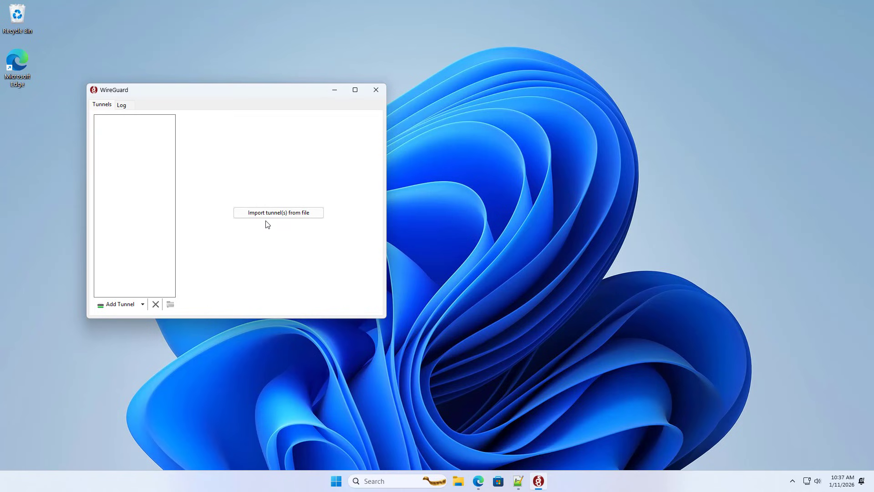
Step: Import the client1 tunnel from client1.conf
left_click(277, 212)
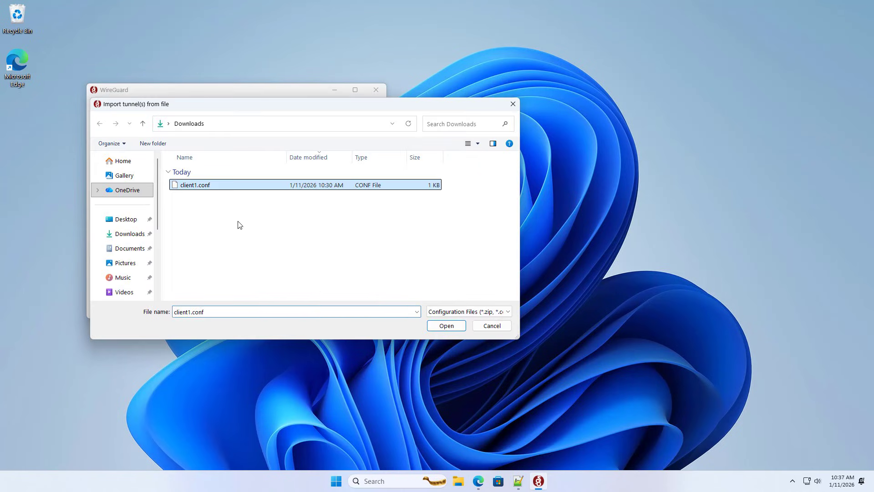
left_click(445, 325)
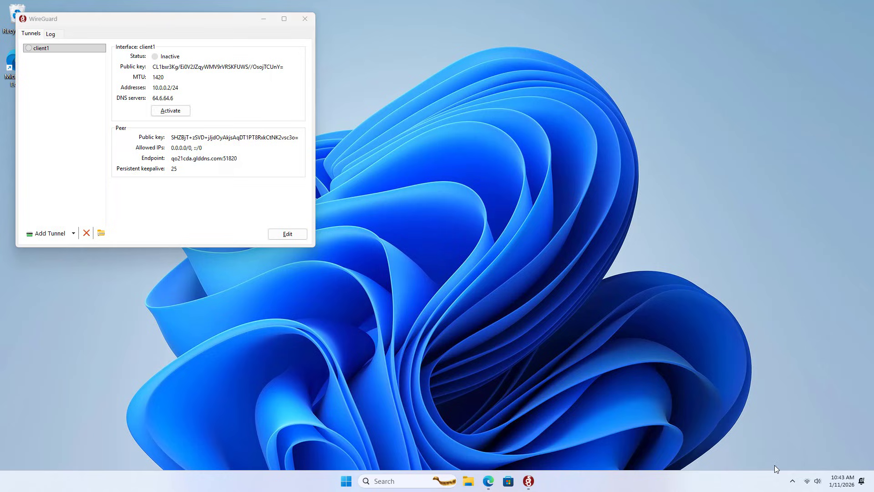
Step: Show the available Wi-Fi networks from the taskbar quick settings, then return to WireGuard
left_click(807, 481)
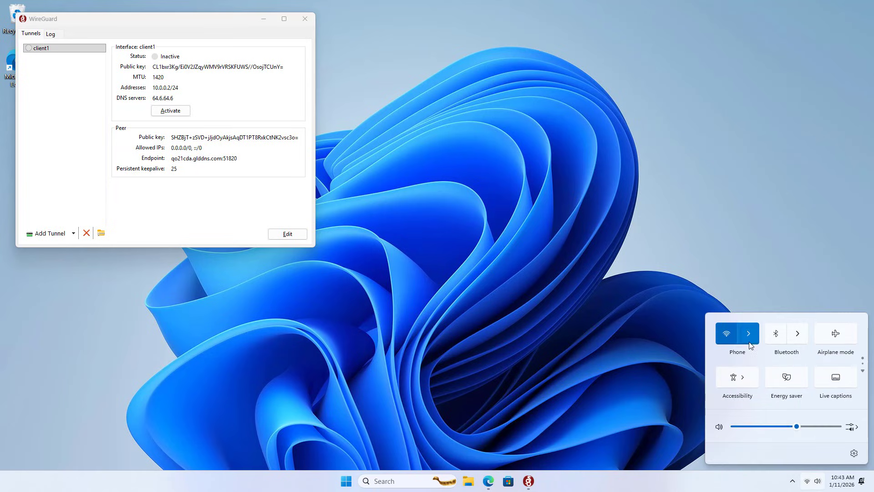
left_click(748, 333)
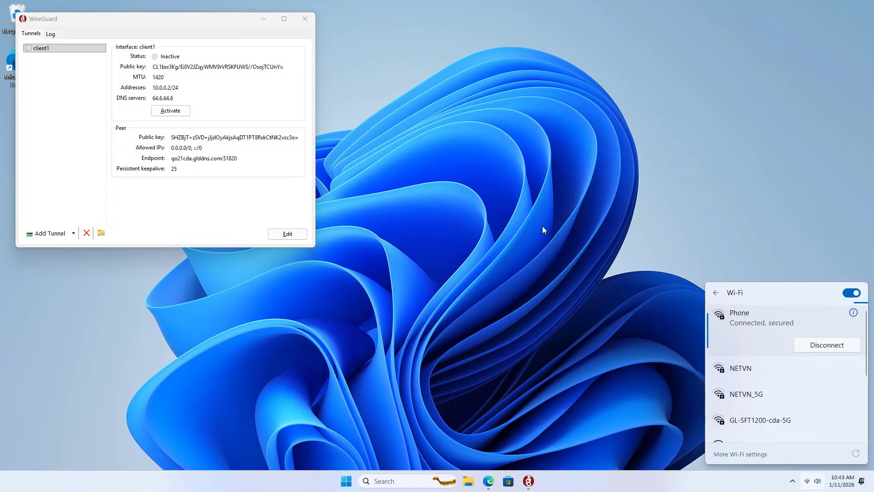
left_click(170, 110)
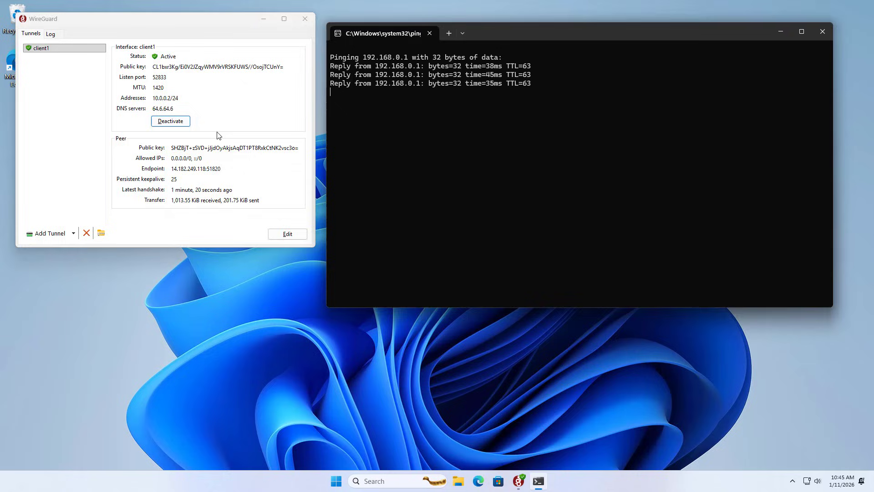
Step: Deactivate and reactivate client1, confirming a fresh handshake and transfer totals while ping runs
left_click(170, 121)
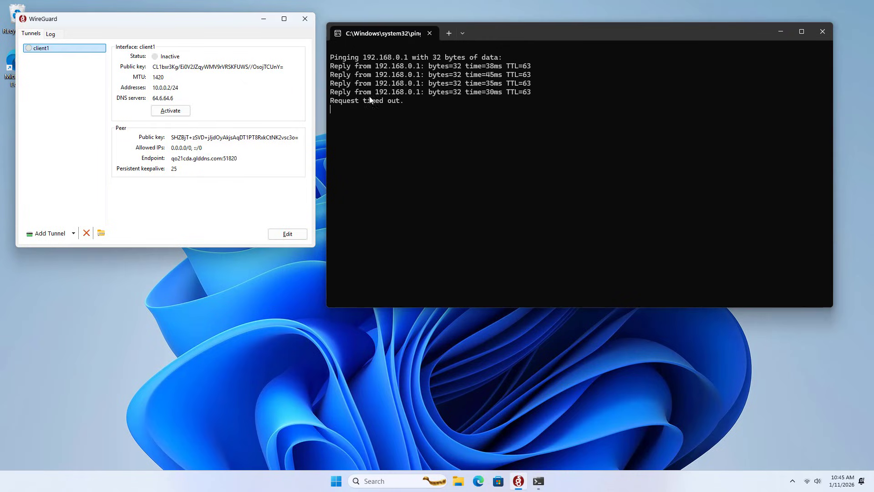
left_click(171, 110)
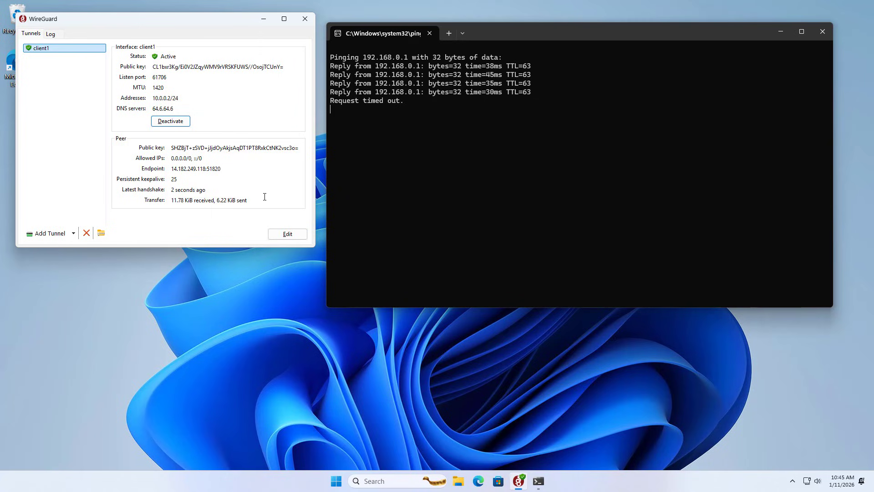
double_click(210, 200)
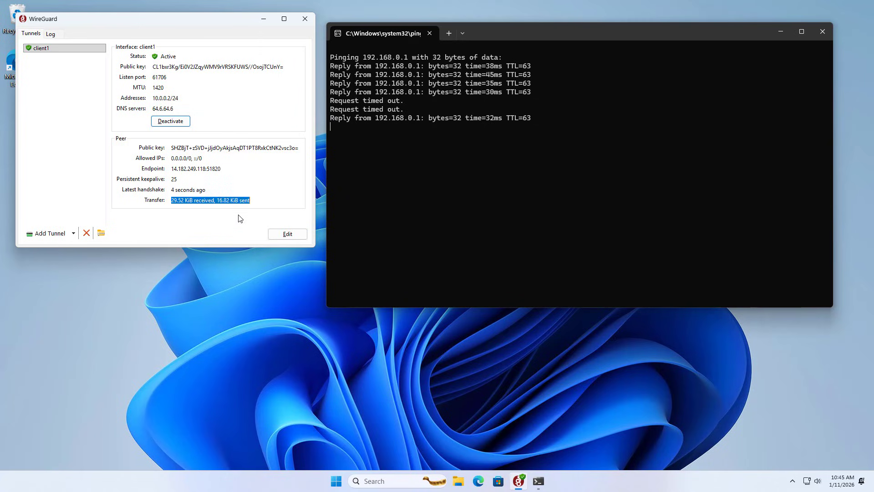